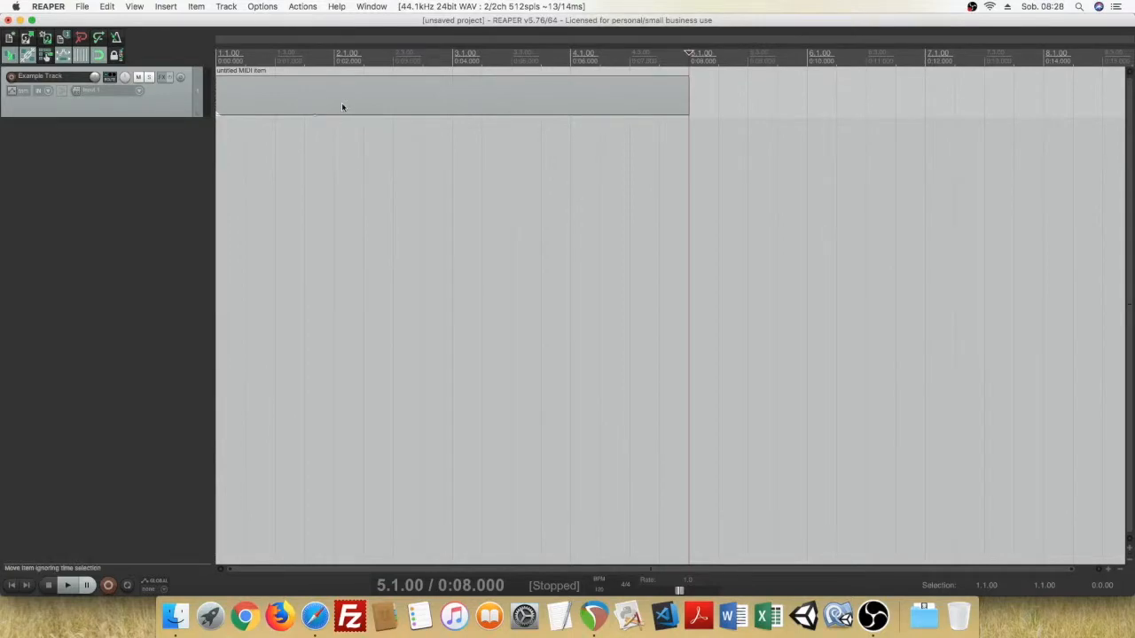
- Open the empty MIDI item on Example Track in the MIDI editor
double_click(355, 95)
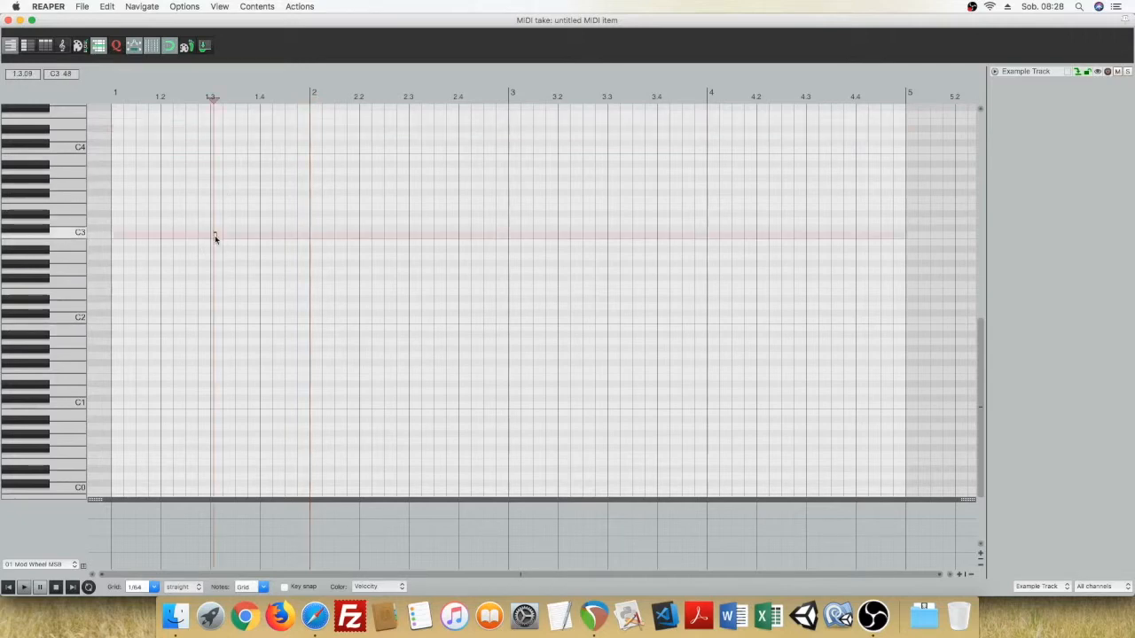
- Insert a short C3 note near beat 1.3 and show the grid size list
click(214, 234)
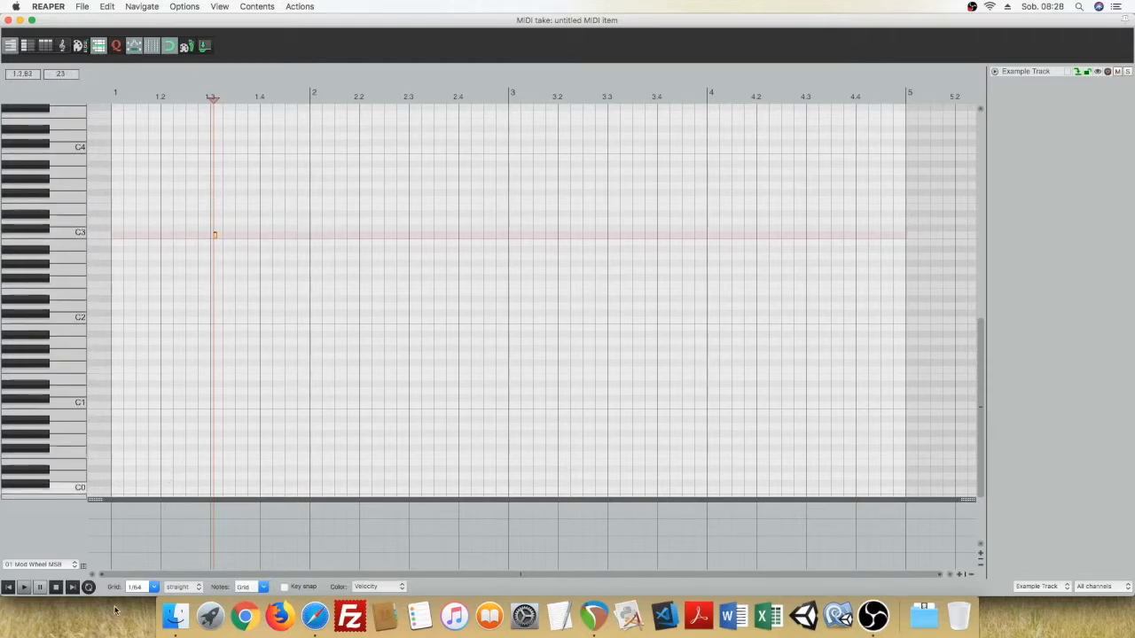
click(140, 586)
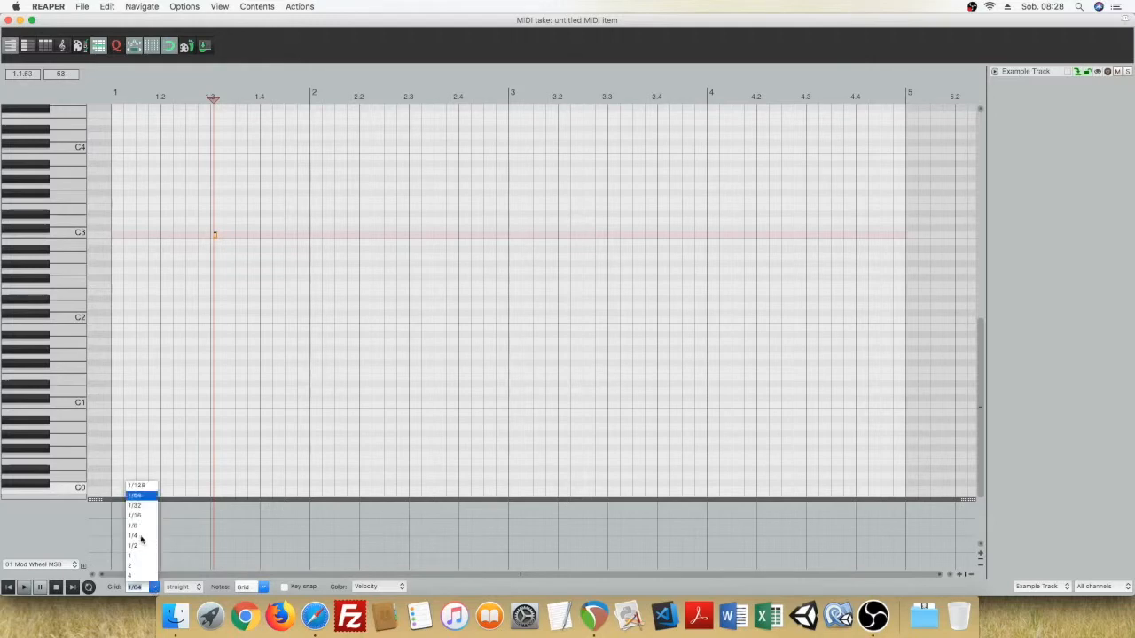
- Set the grid to 1/8 and have a long C3 note filling bar 2
click(129, 555)
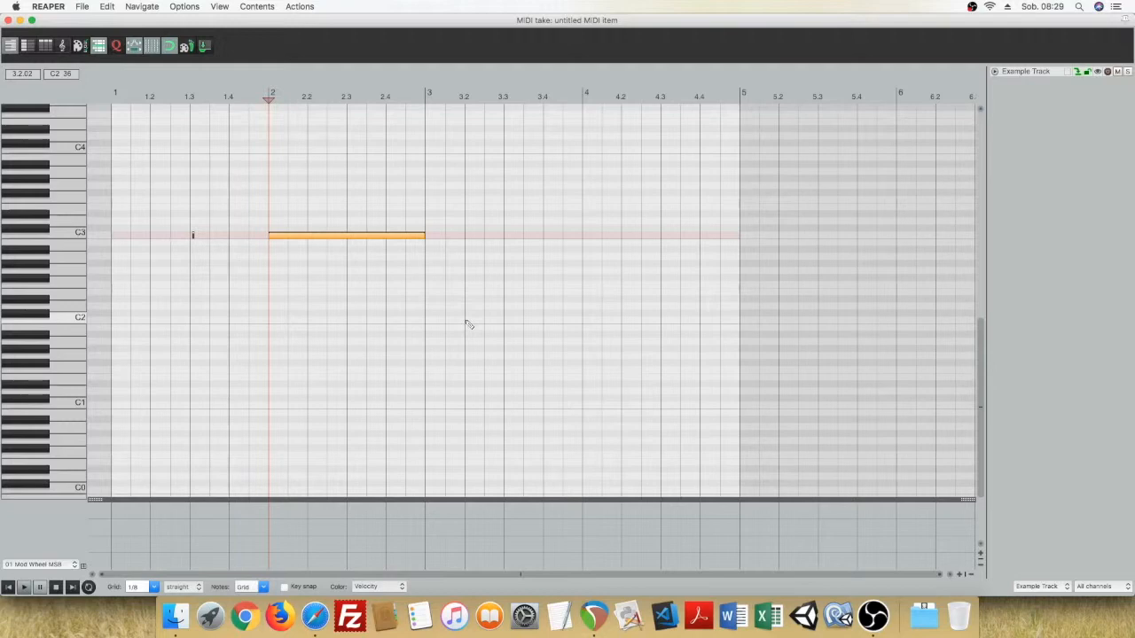
- Draw a C2 note from beat 3.2 and stretch it to about 4.3
drag(466, 321, 602, 321)
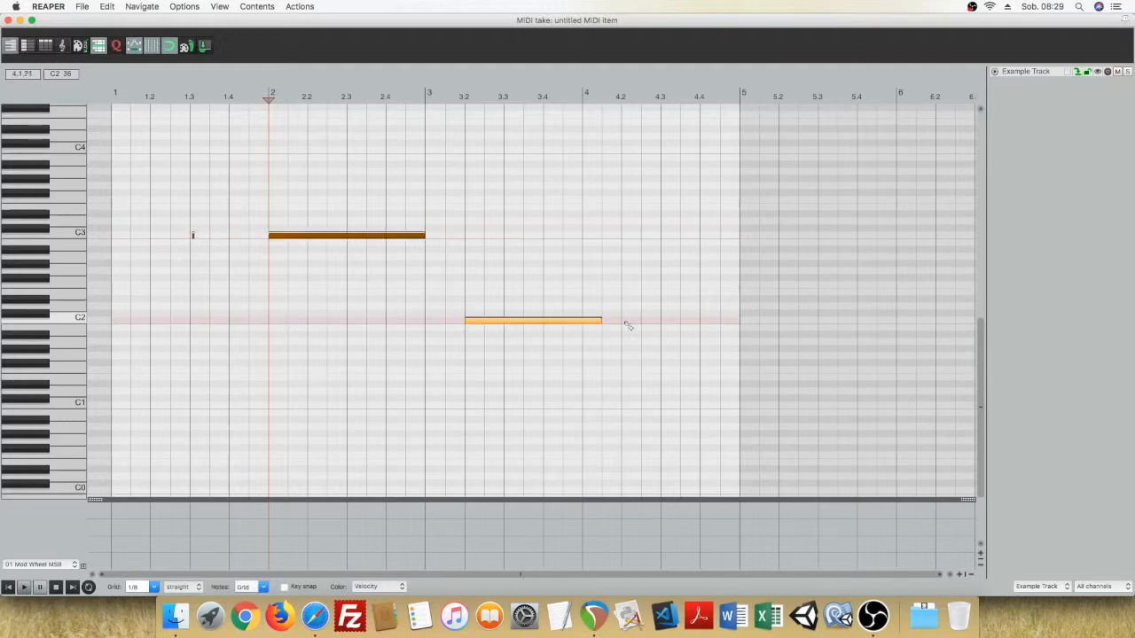
drag(600, 321, 660, 321)
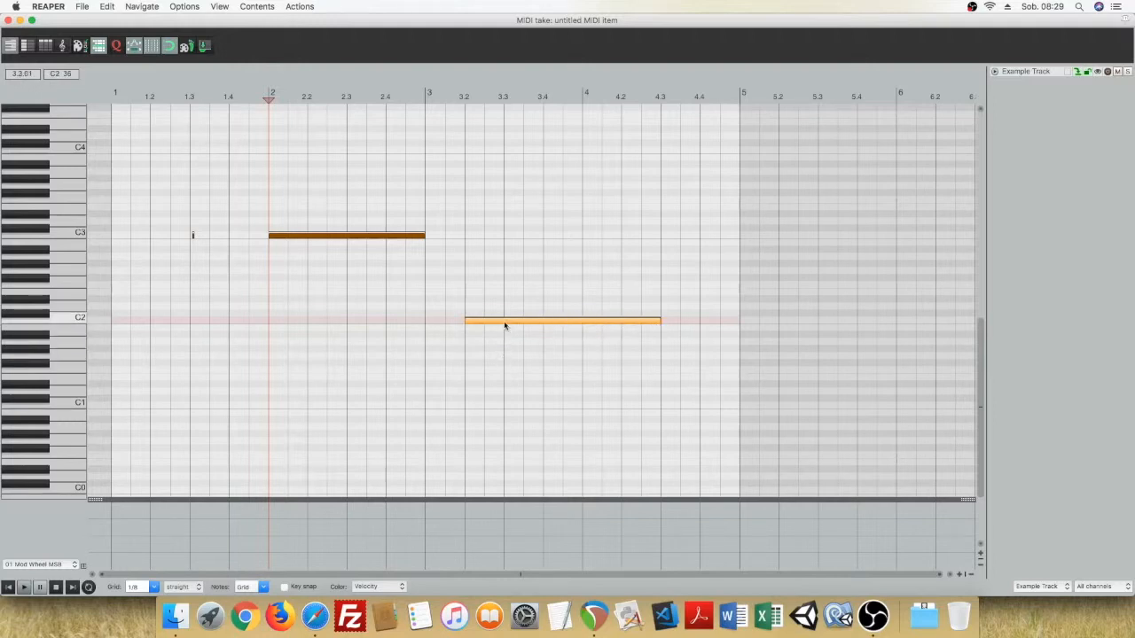
- Move the C2 note up to G2 at bar 3, ending at bar 4
drag(563, 321, 563, 307)
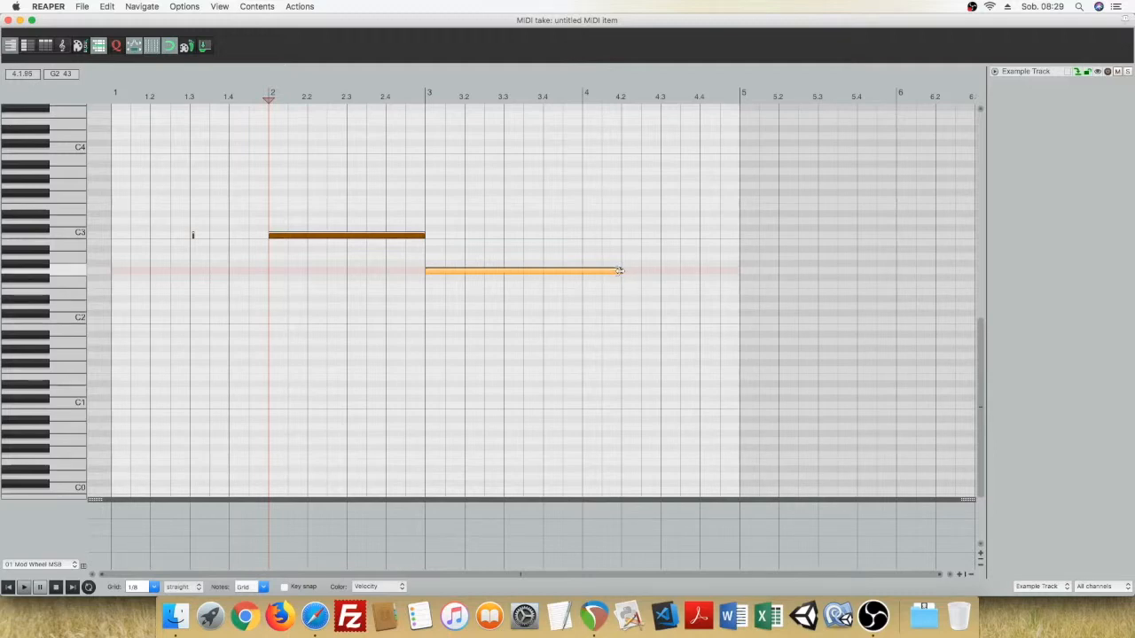
drag(618, 270, 523, 271)
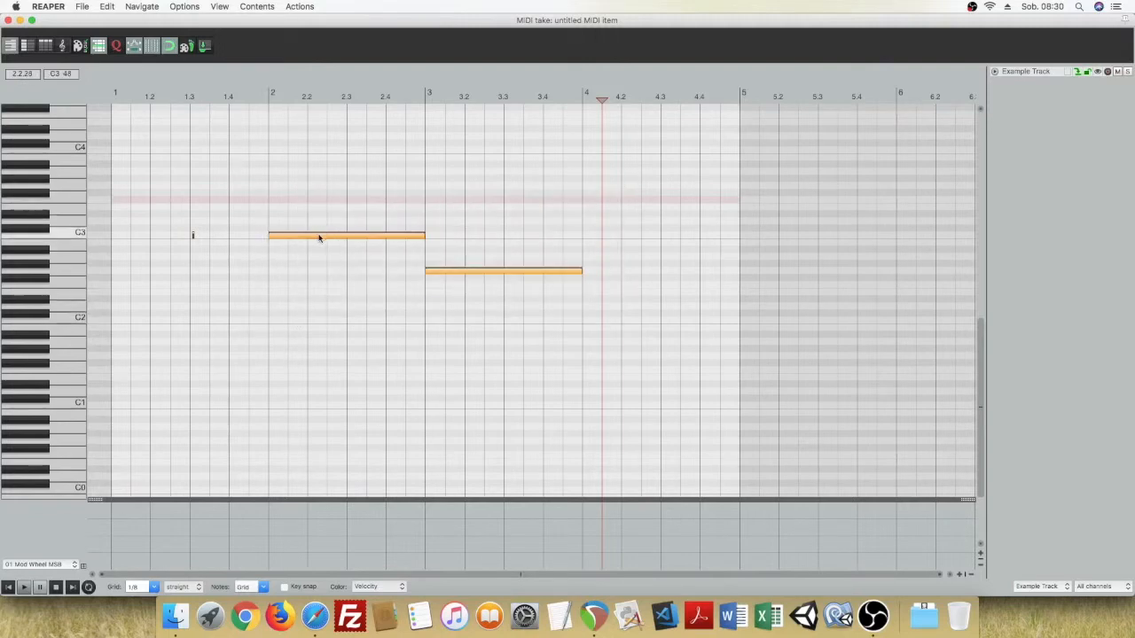
- Drag both selected notes lower and one eighth later, upper near E2
drag(345, 236, 315, 275)
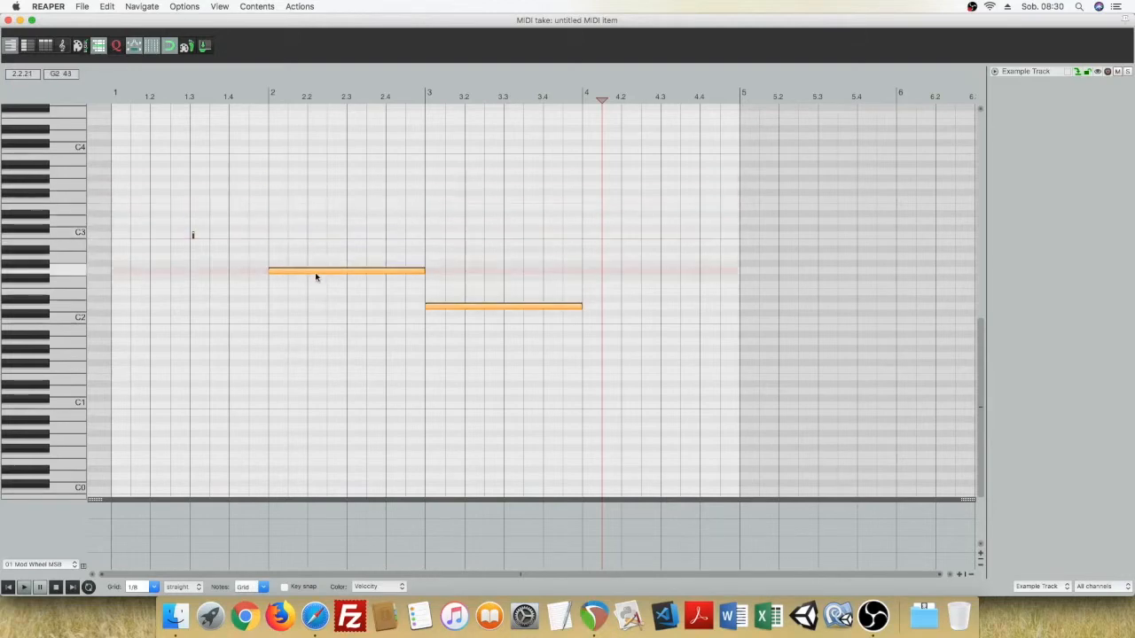
drag(315, 272, 363, 293)
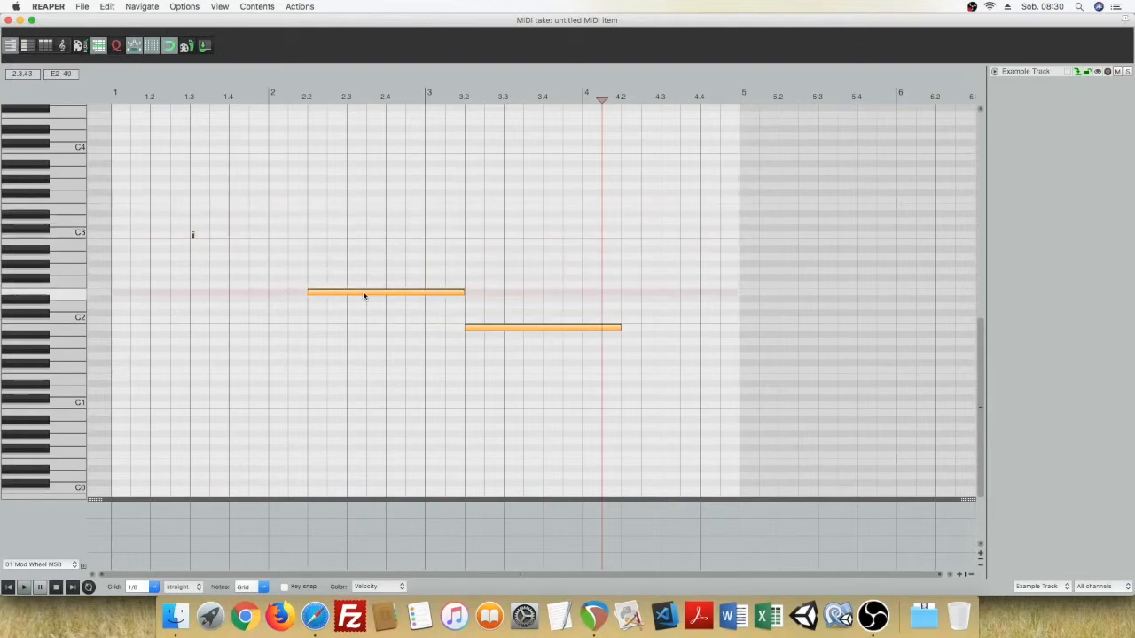